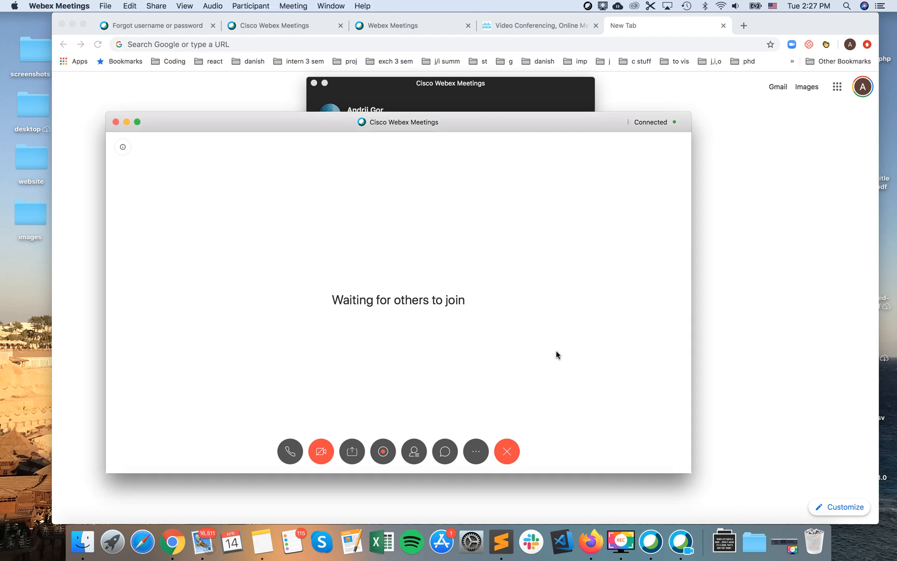
pyautogui.moveTo(548, 126)
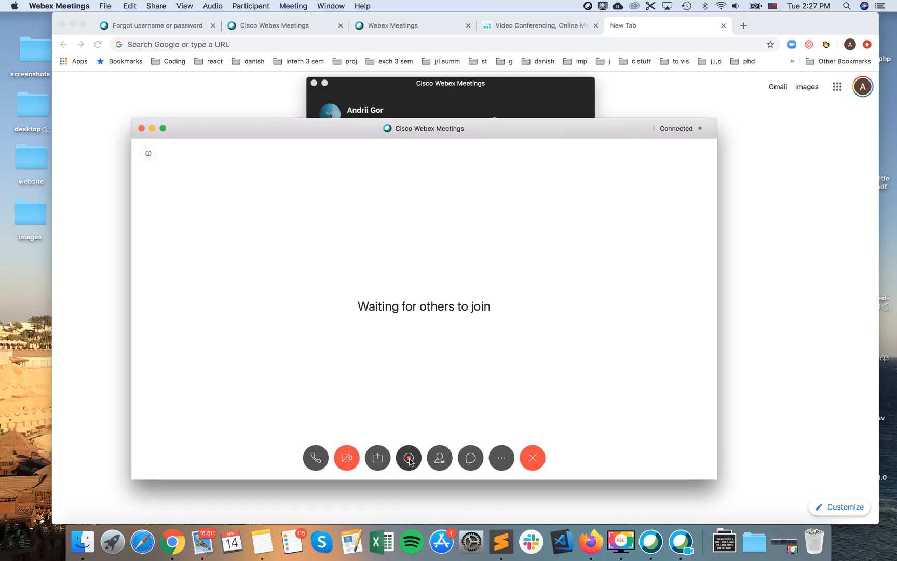
# Step: Start a local recording from the Recorder, prompting to save it in Documents
pyautogui.click(408, 457)
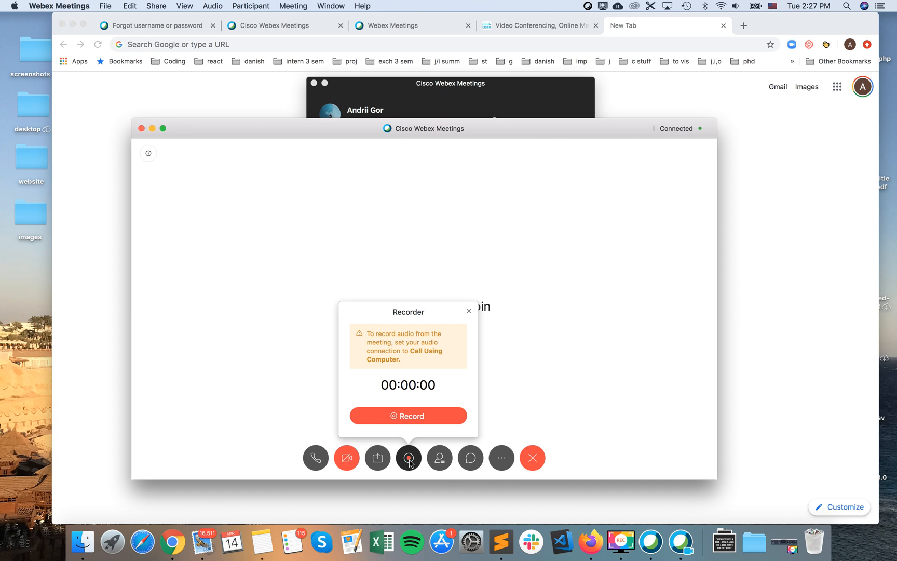
pyautogui.moveTo(414, 403)
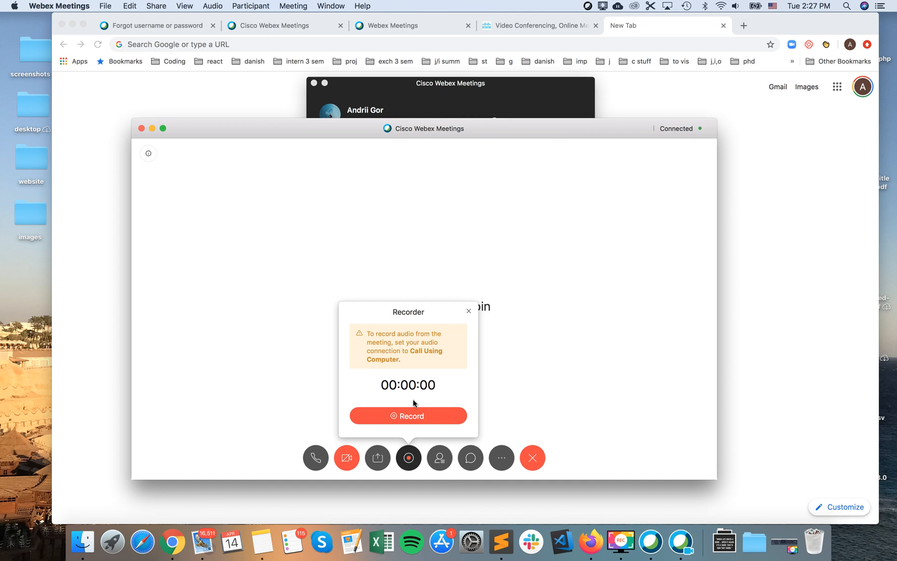
pyautogui.moveTo(408, 415)
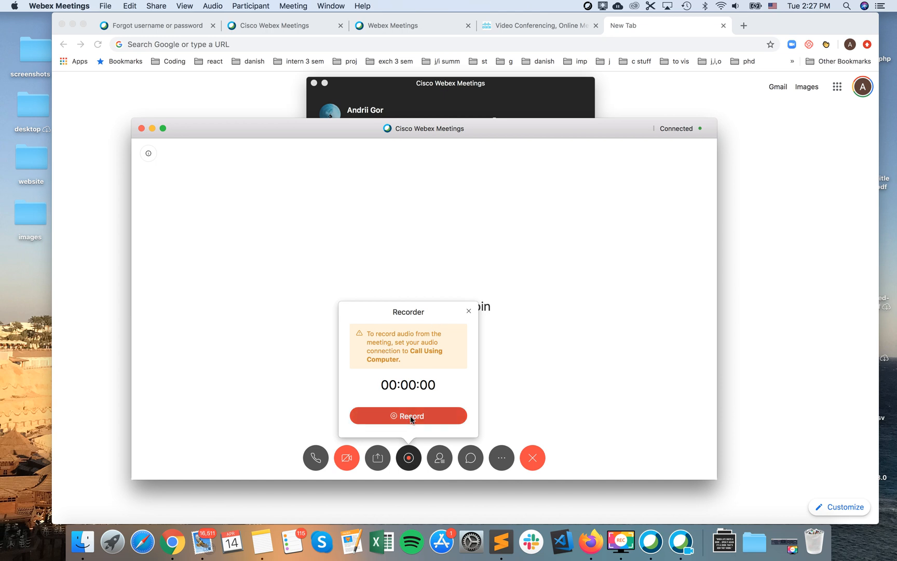
pyautogui.click(408, 415)
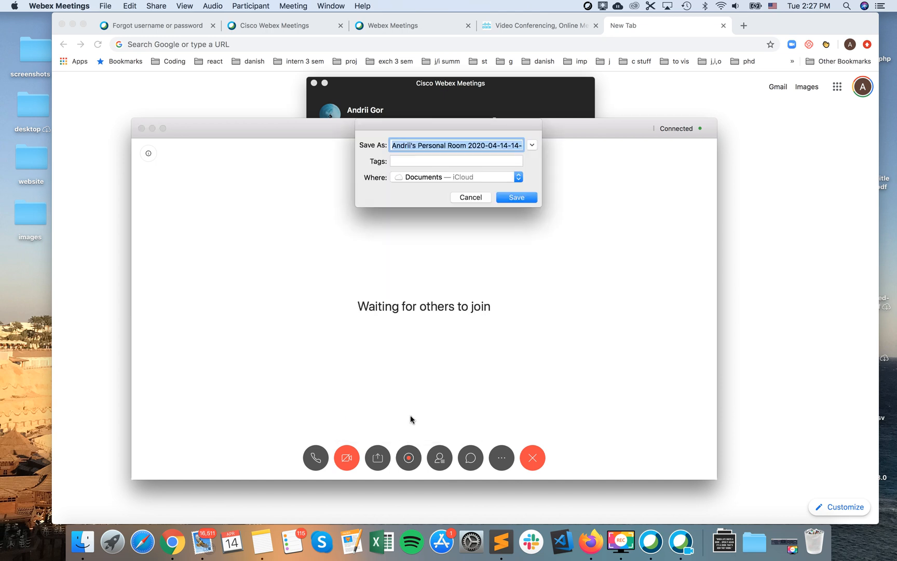
pyautogui.moveTo(469, 262)
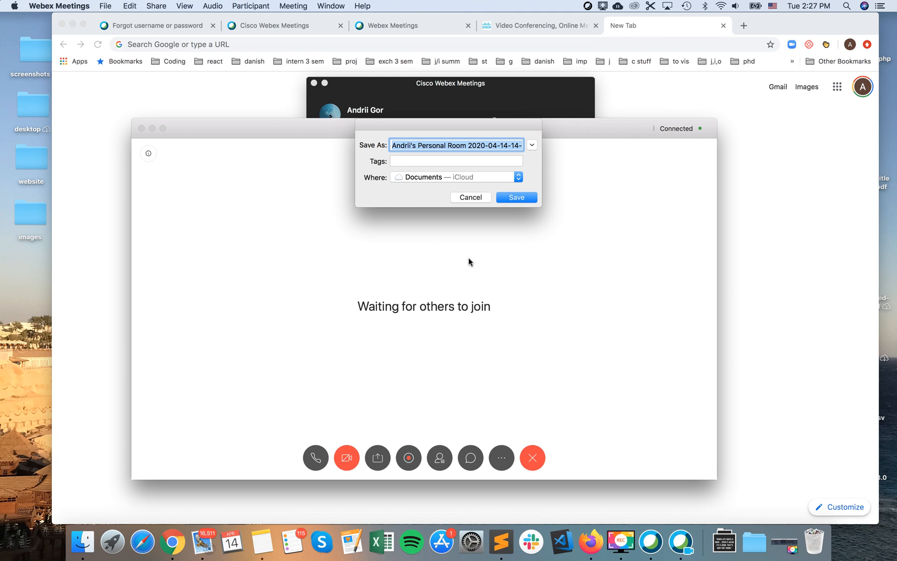
pyautogui.moveTo(493, 182)
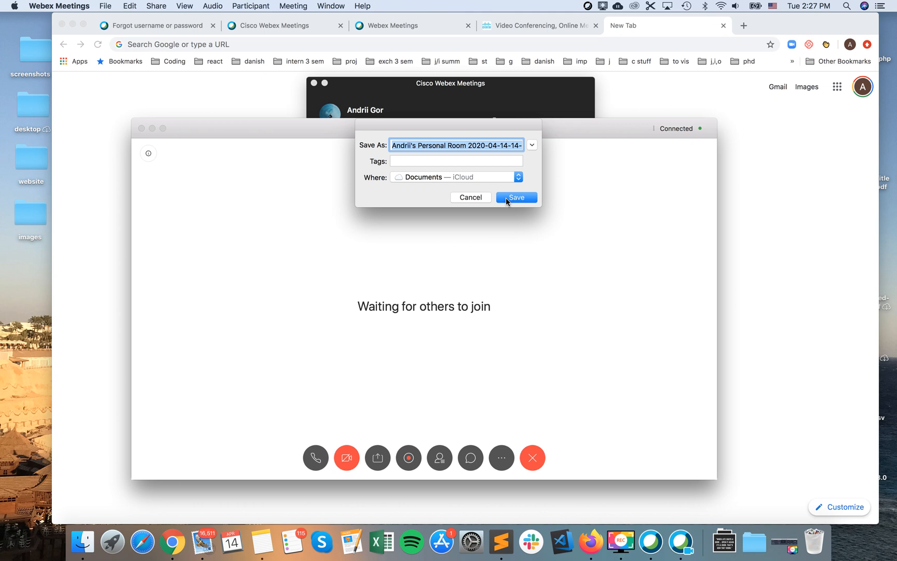
# Step: Save the recording to Documents, then pause it at about eight seconds and resume
pyautogui.click(515, 198)
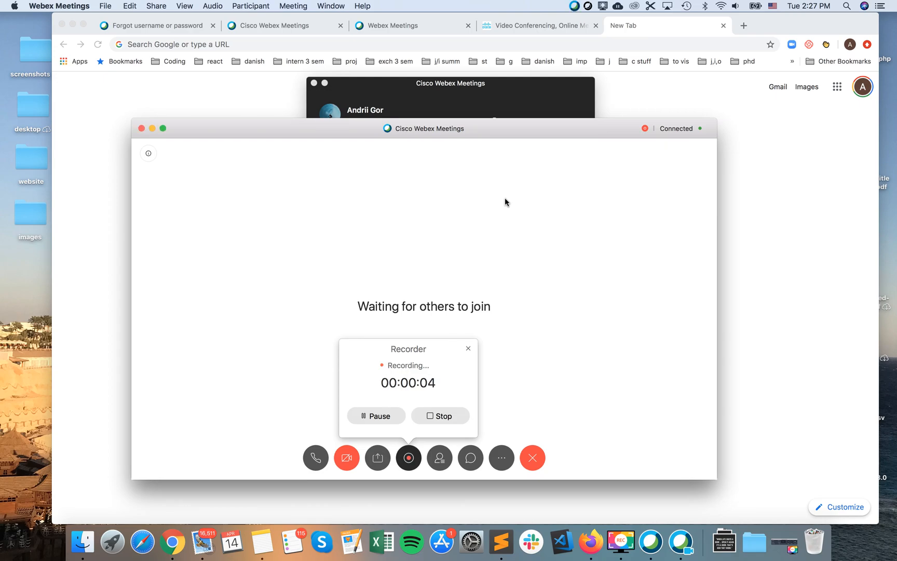
pyautogui.moveTo(433, 319)
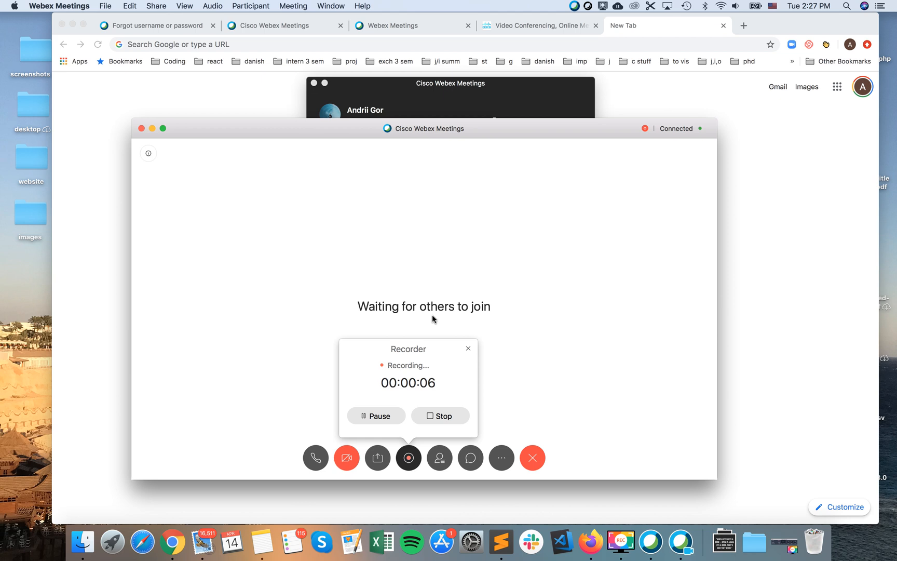
pyautogui.click(376, 415)
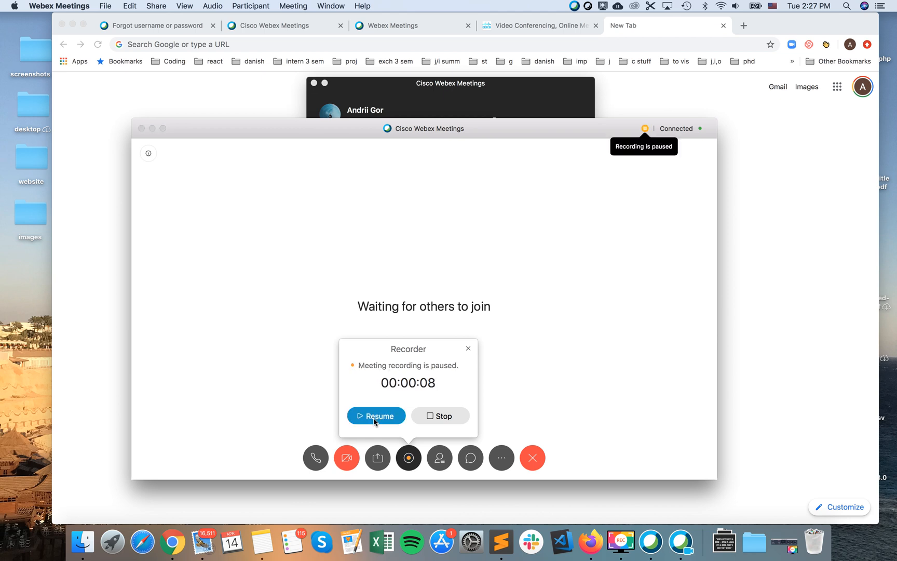
pyautogui.click(376, 416)
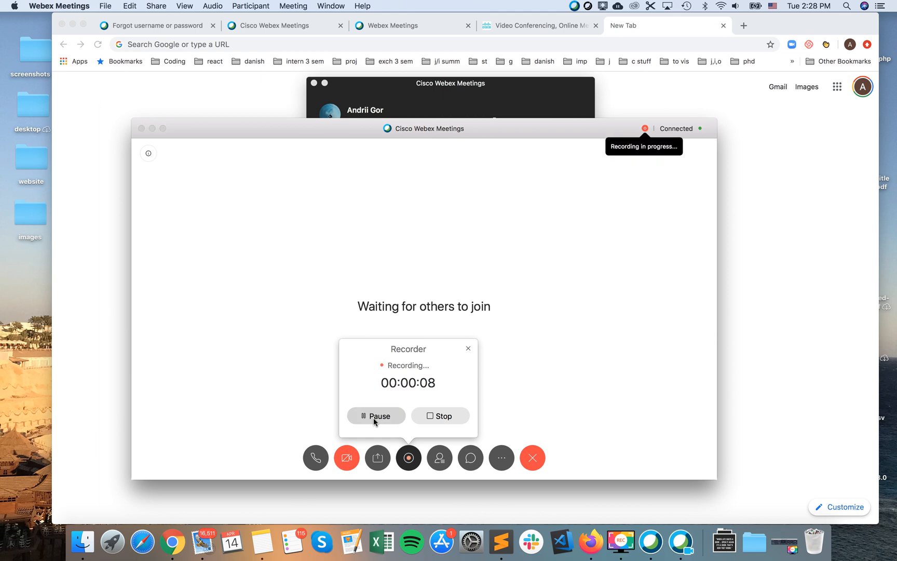
pyautogui.moveTo(444, 409)
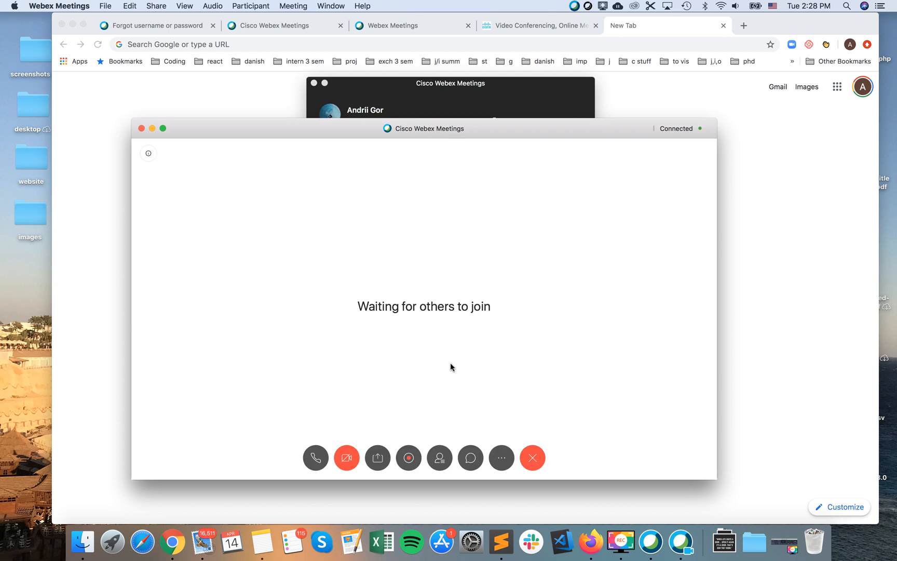
# Step: End the meeting, then reload My Recorded Meetings in Chrome, which still lists no recordings
pyautogui.click(532, 457)
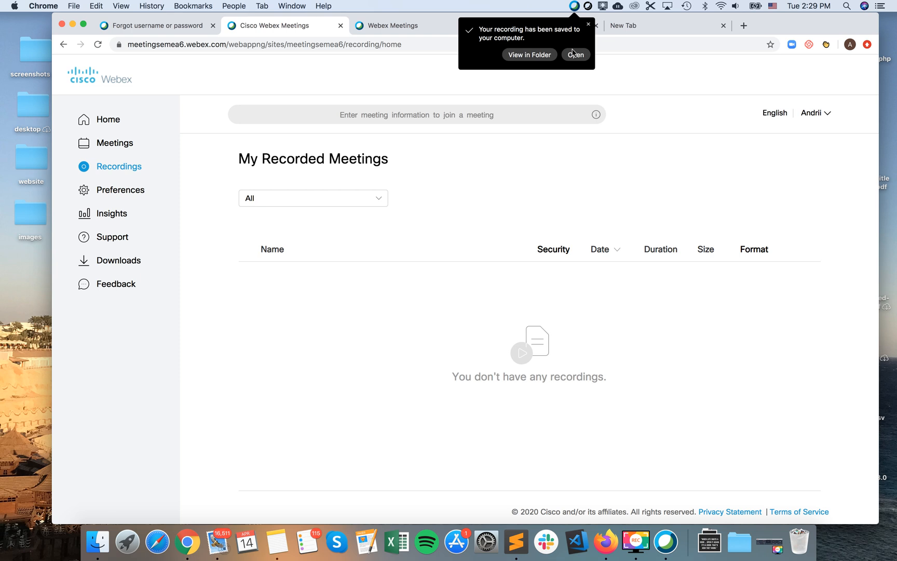
pyautogui.moveTo(541, 60)
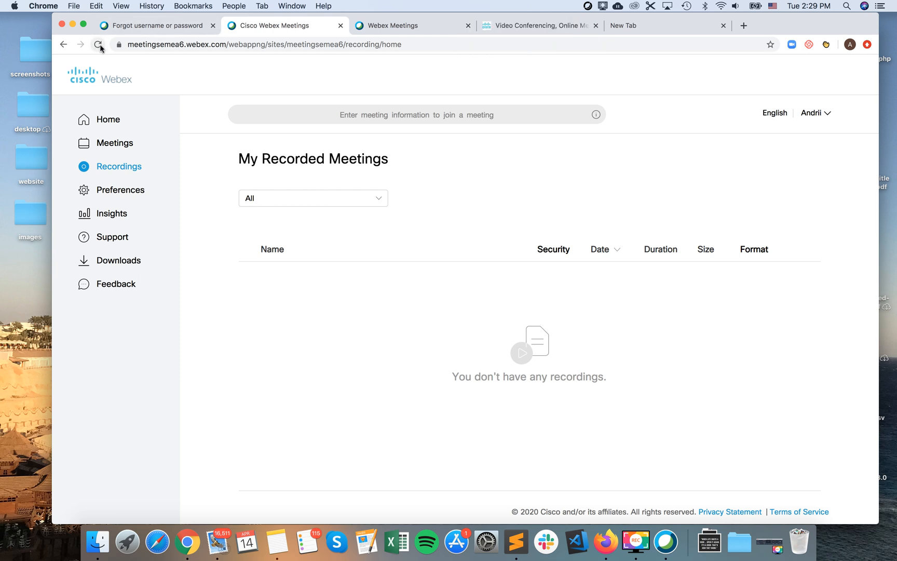
pyautogui.click(97, 44)
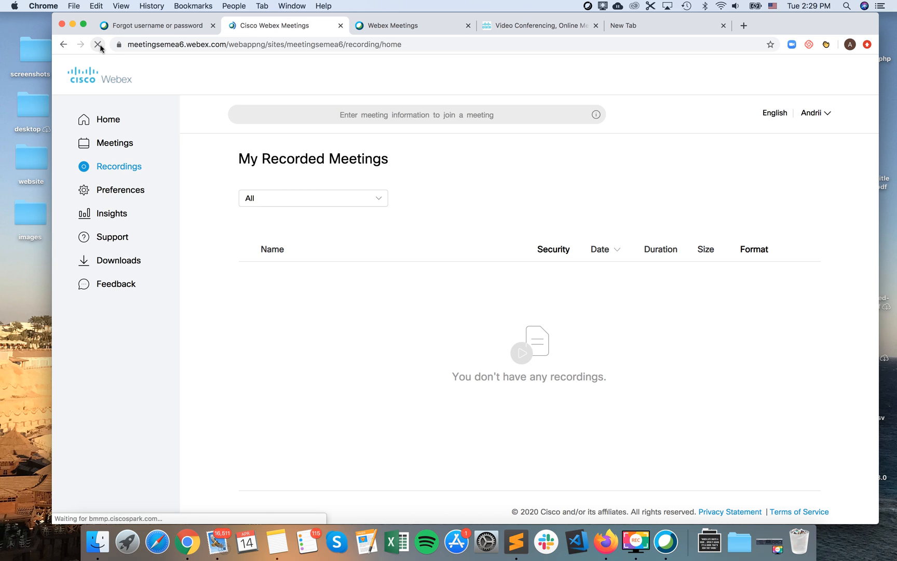
pyautogui.click(98, 44)
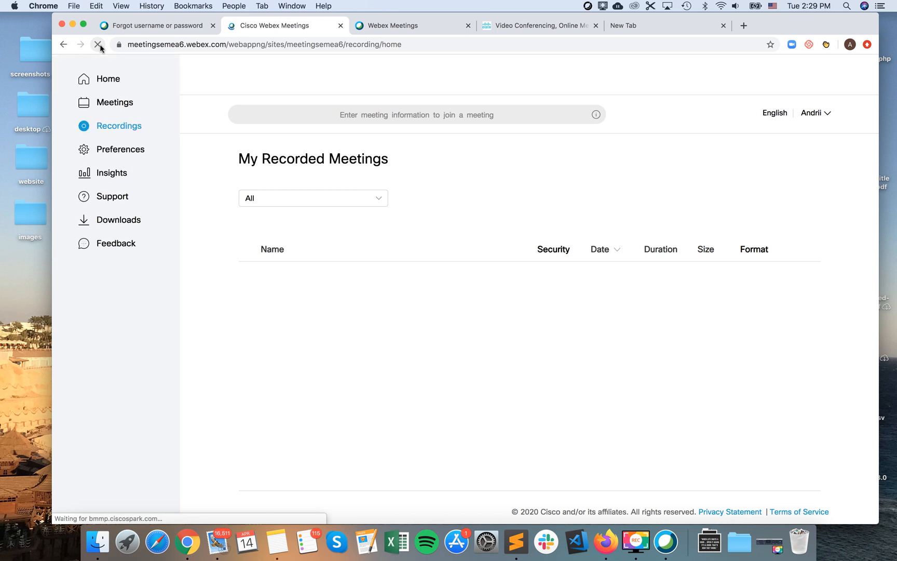
pyautogui.click(98, 45)
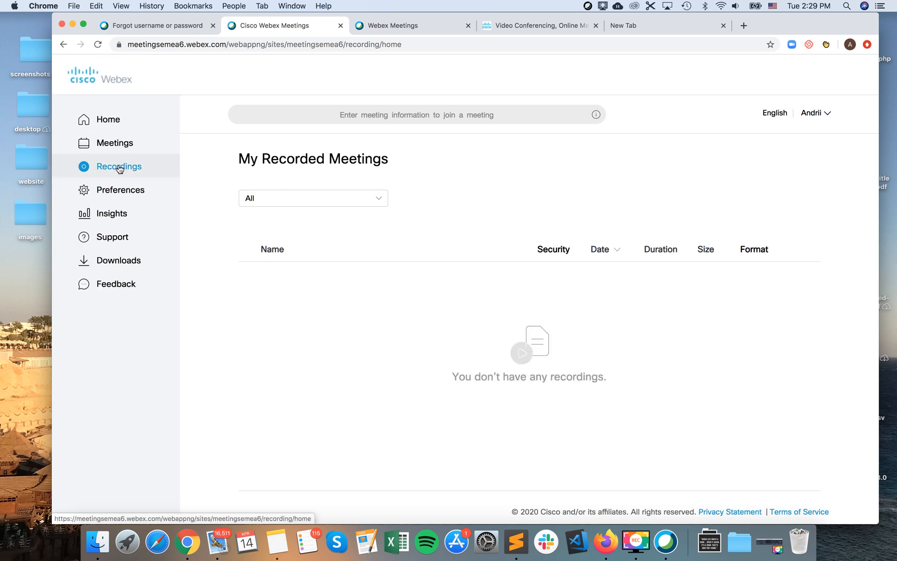
pyautogui.click(119, 167)
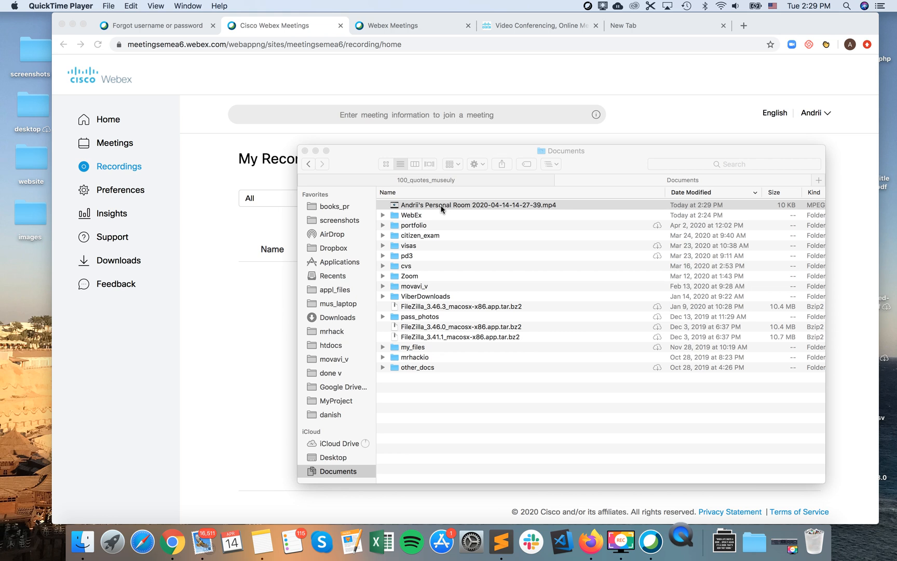
# Step: Play the saved personal room MP4 from Documents in QuickTime Player
pyautogui.doubleClick(477, 205)
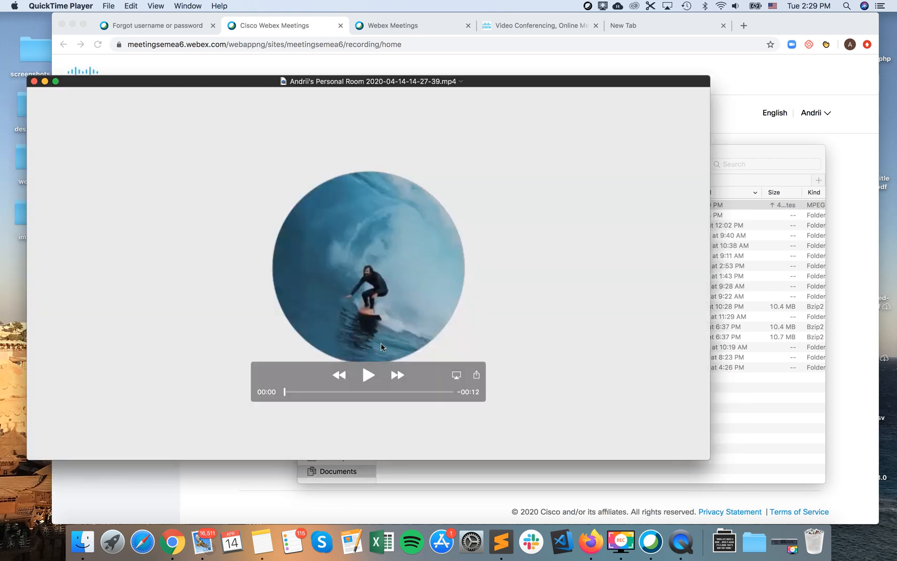
pyautogui.click(369, 375)
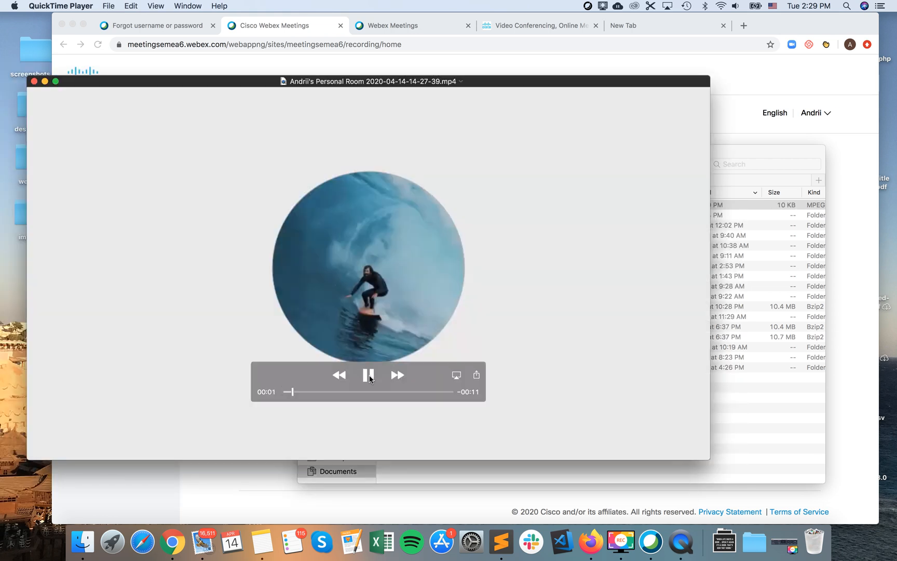